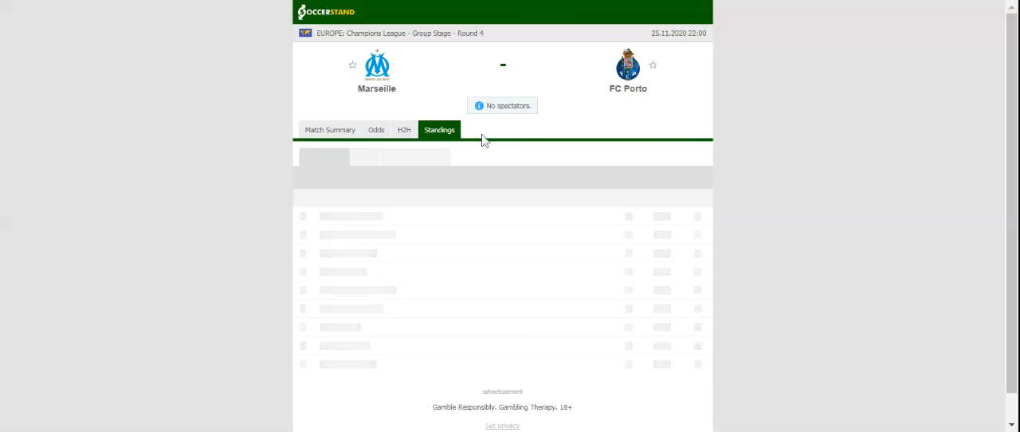
Open the Standings tab to show the Group C table, Manchester City top and Marseille bottom.
{"action": "left_click", "coordinate": [439, 129]}
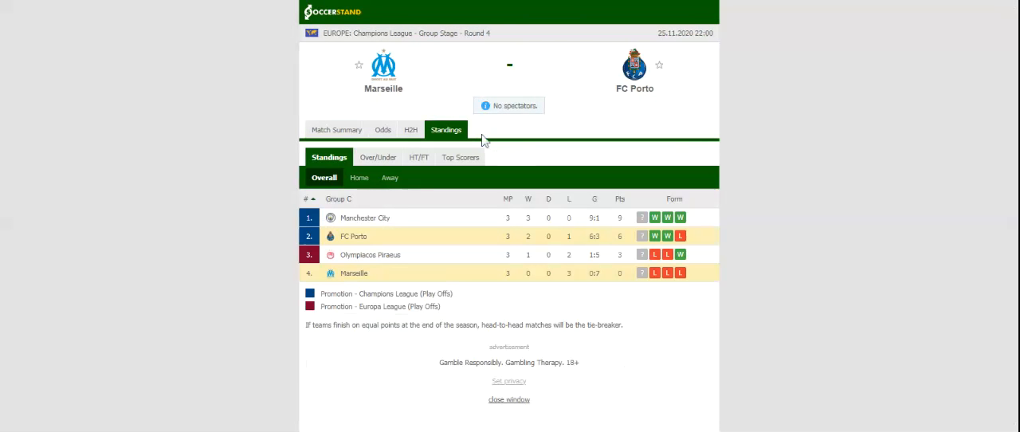
{"action": "mouse_move", "coordinate": [485, 136]}
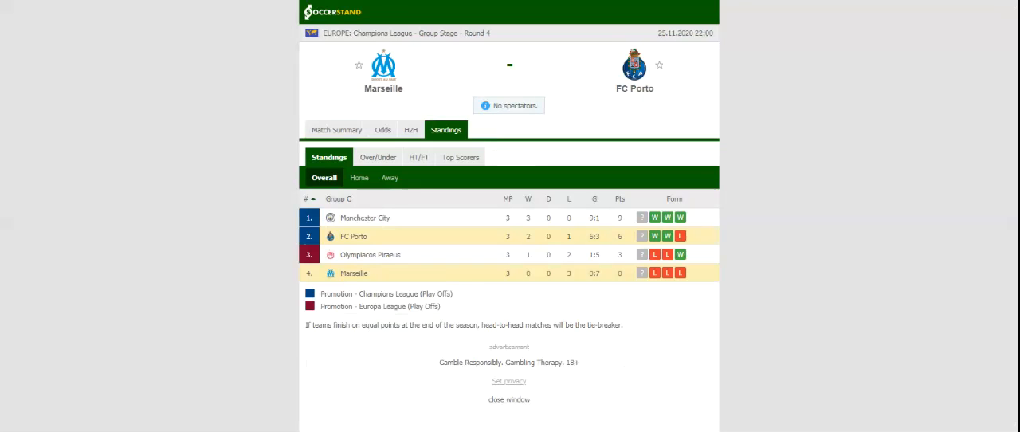
Show the H2H tab listing Marseille's and FC Porto's last five matches.
{"action": "left_click", "coordinate": [382, 129]}
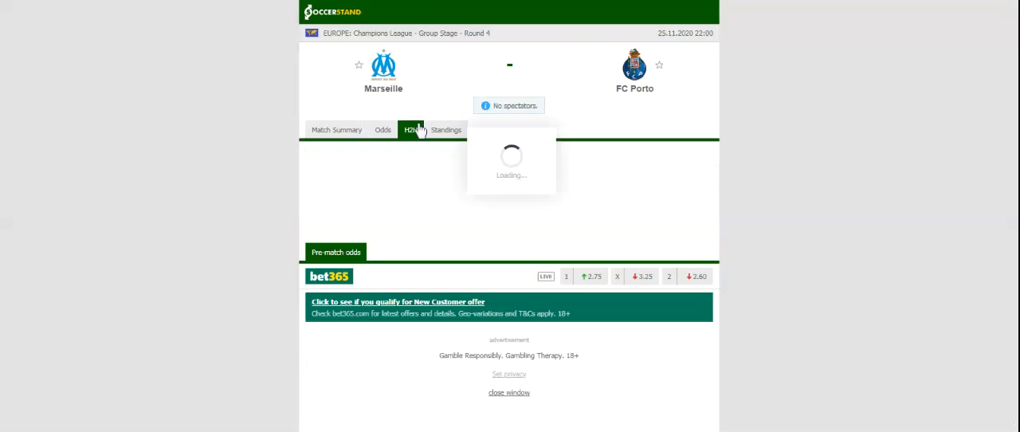
{"action": "left_click", "coordinate": [407, 129]}
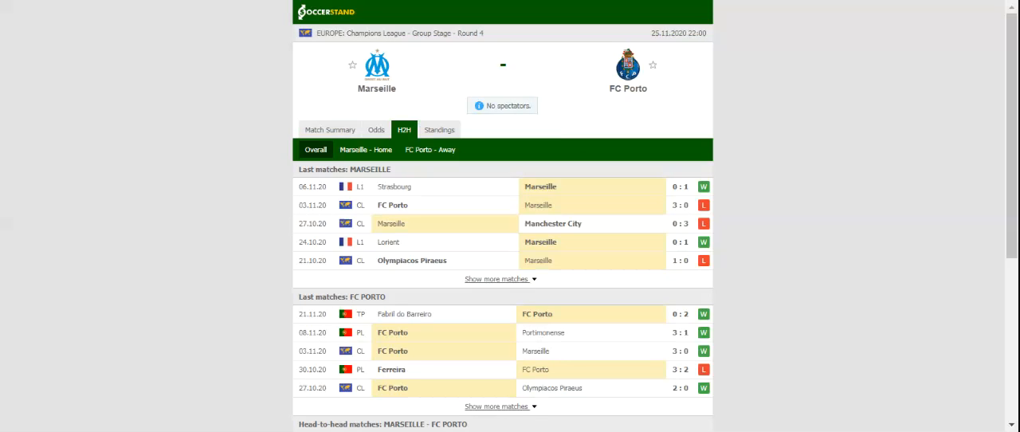